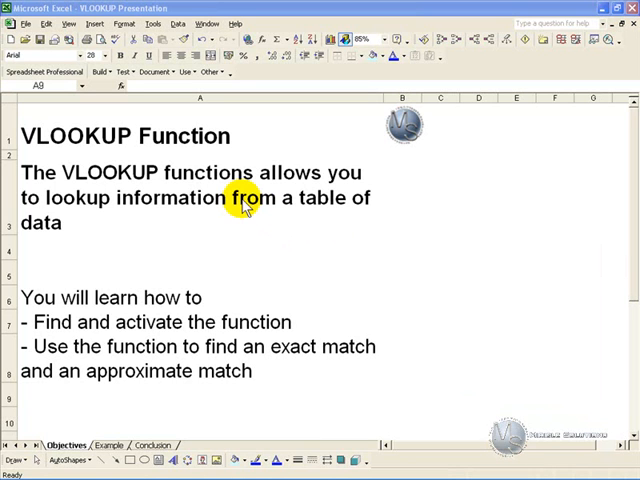
pyautogui.moveTo(245, 218)
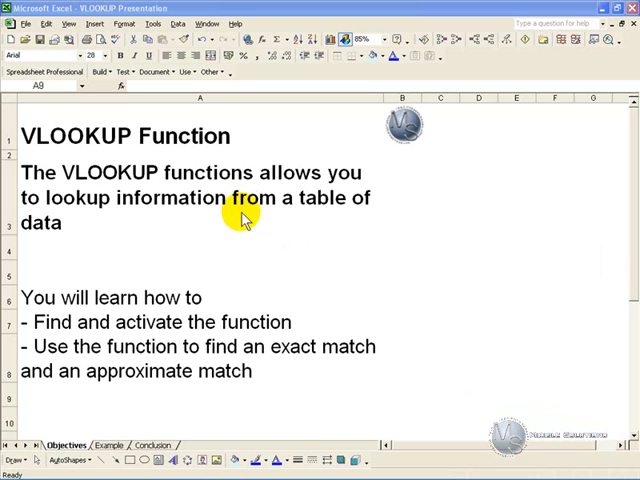
pyautogui.moveTo(281, 288)
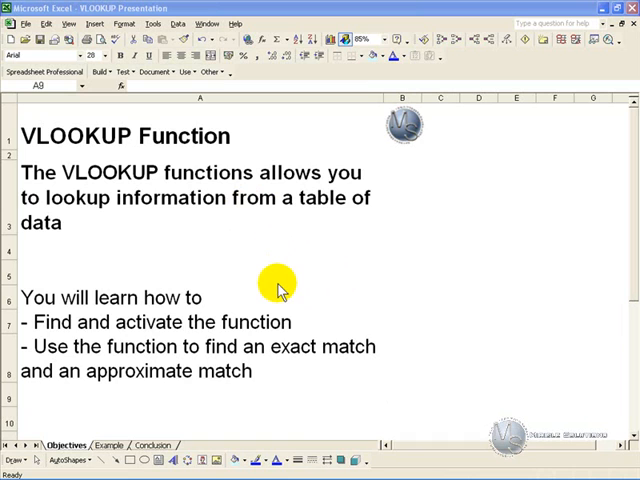
pyautogui.moveTo(293, 310)
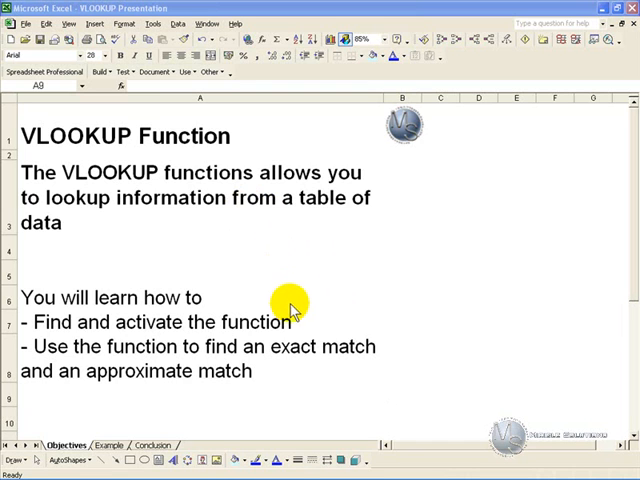
pyautogui.moveTo(297, 322)
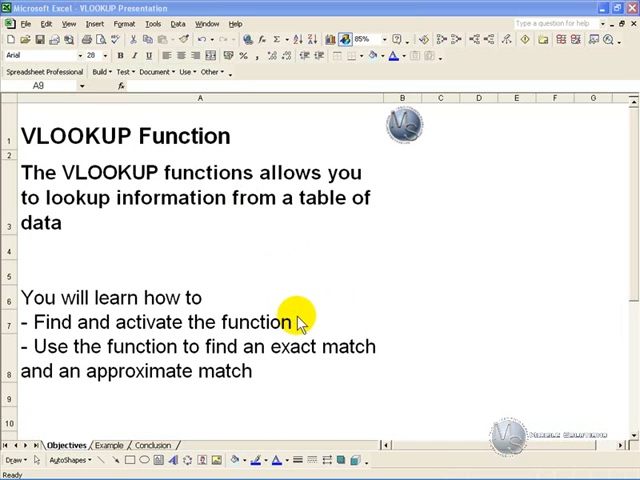
pyautogui.moveTo(314, 368)
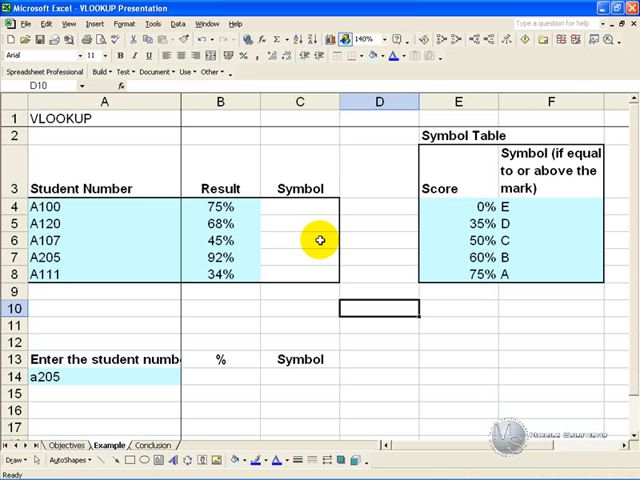
# - Select C4, student A100's Symbol cell, to begin its lookup formula
pyautogui.click(299, 207)
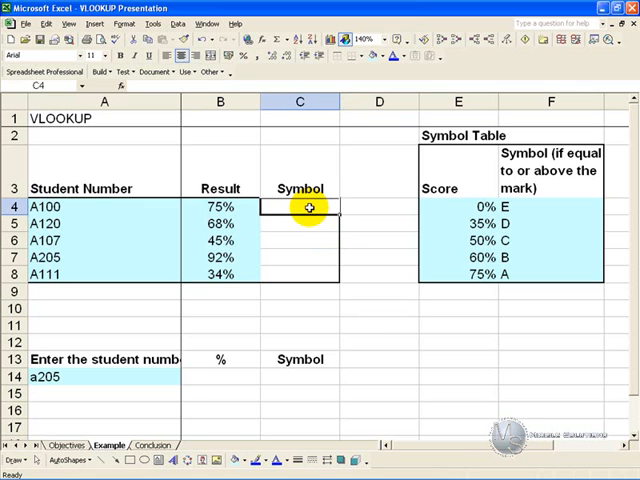
pyautogui.moveTo(135, 197)
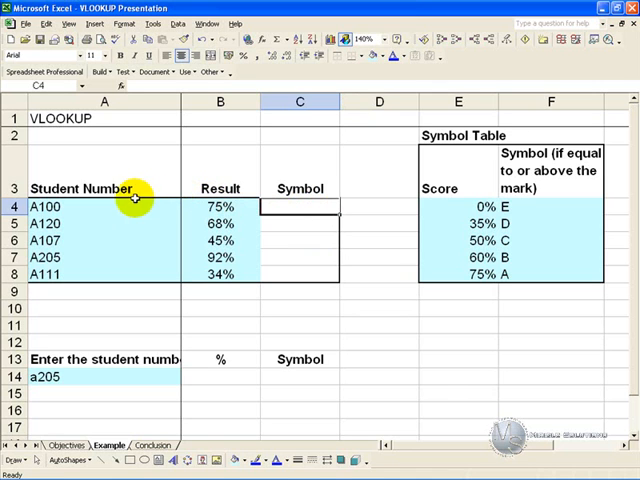
pyautogui.moveTo(217, 272)
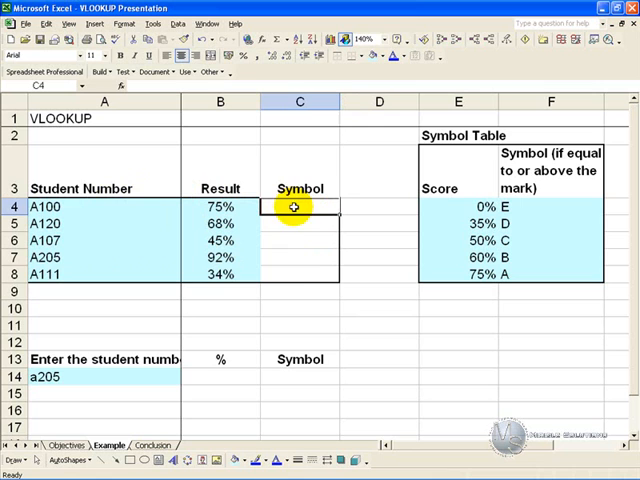
pyautogui.moveTo(235, 273)
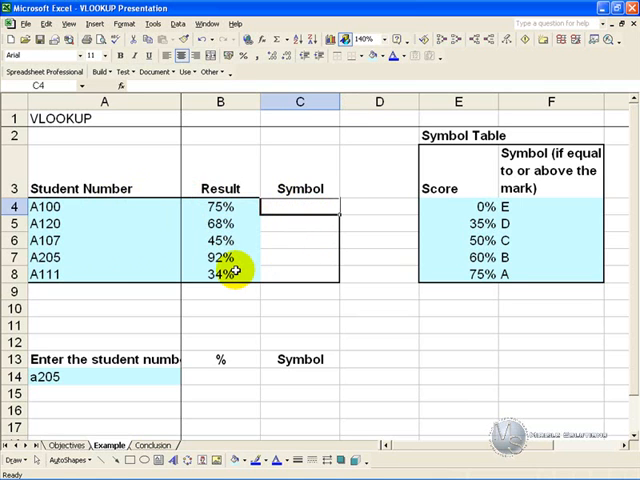
pyautogui.moveTo(477, 174)
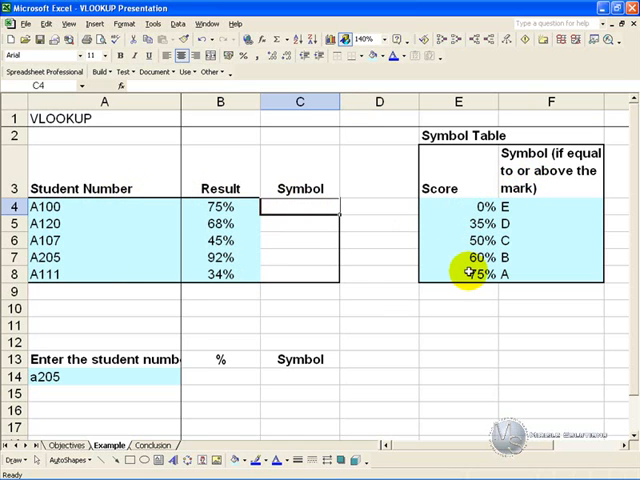
pyautogui.moveTo(398, 250)
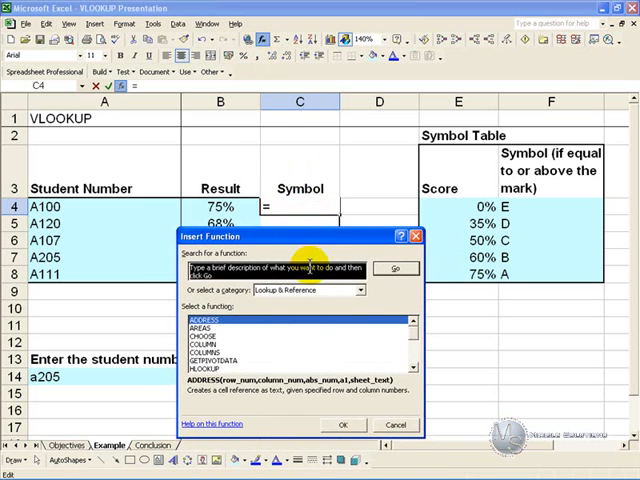
# - Pick VLOOKUP from the Lookup & Reference function list
pyautogui.click(372, 289)
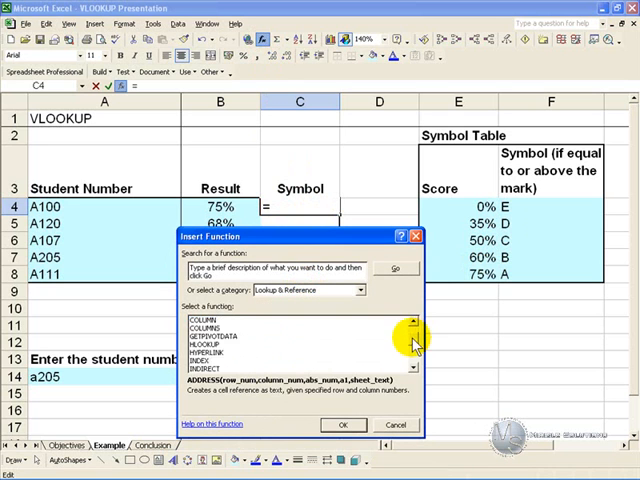
pyautogui.scroll(-3)
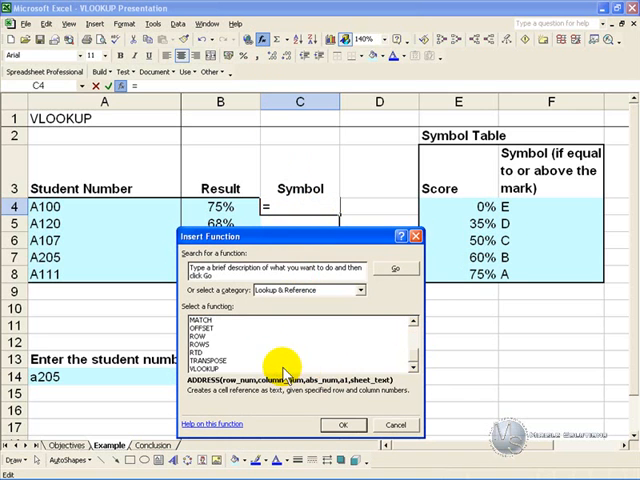
pyautogui.click(343, 424)
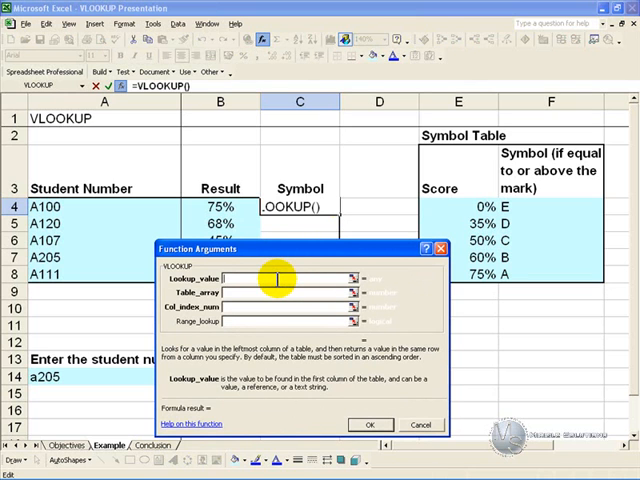
pyautogui.moveTo(267, 362)
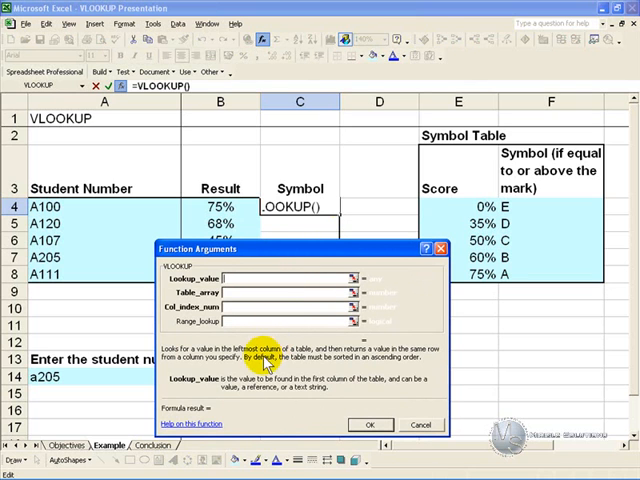
pyautogui.moveTo(265, 355)
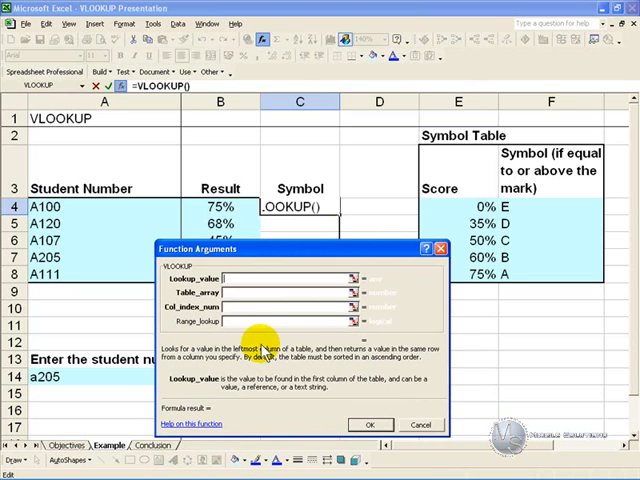
pyautogui.moveTo(262, 388)
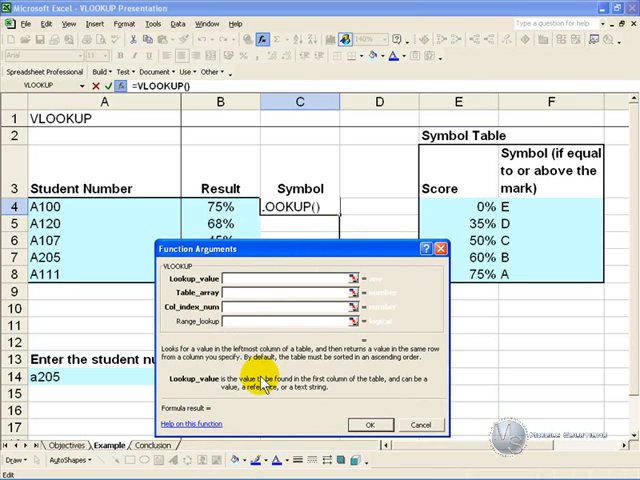
pyautogui.moveTo(315, 390)
pyautogui.write('B4')
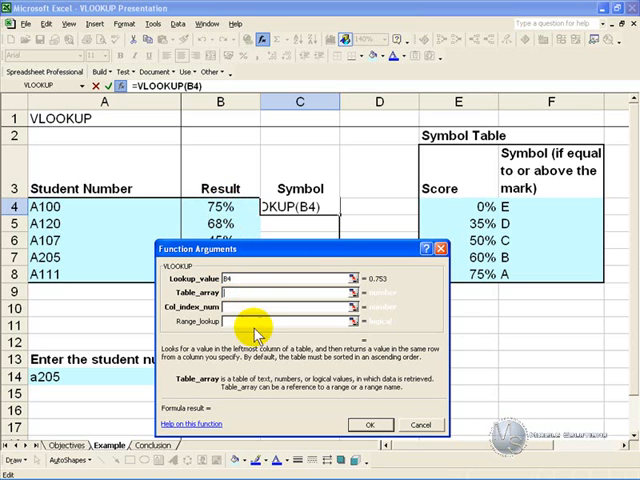
pyautogui.moveTo(255, 335)
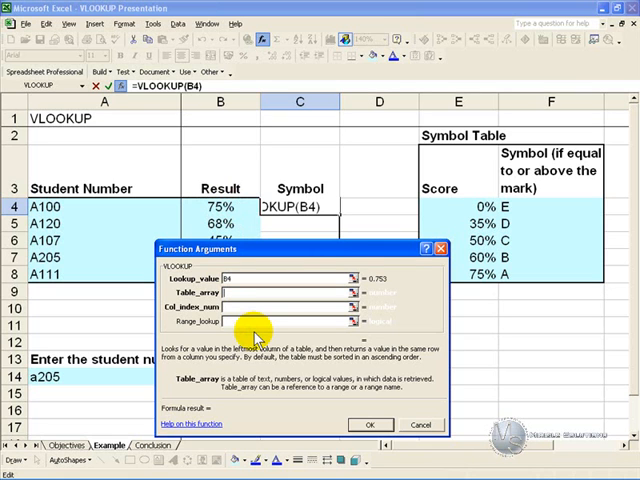
pyautogui.moveTo(468, 203)
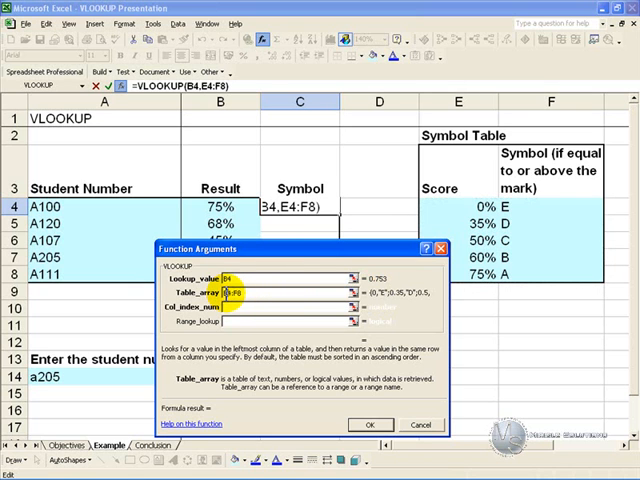
# - Complete C4's VLOOKUP with absolute table $E$4:$F$8, column 2 and TRUE
pyautogui.press('f4')
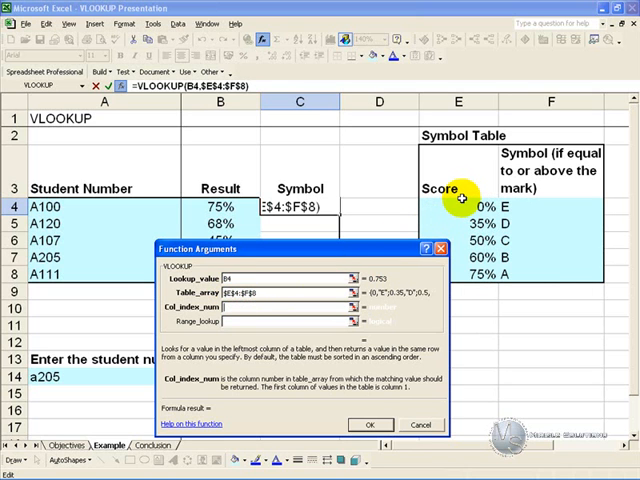
pyautogui.moveTo(462, 262)
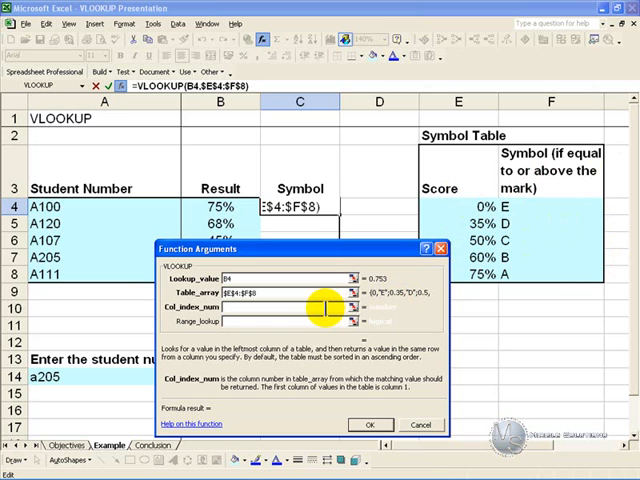
pyautogui.write('2')
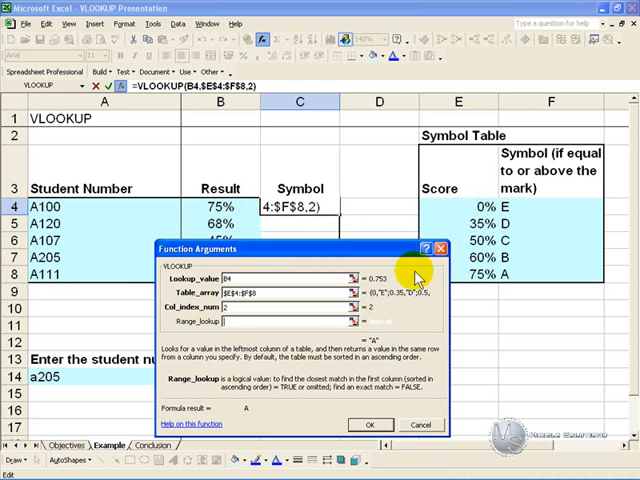
pyautogui.moveTo(288, 395)
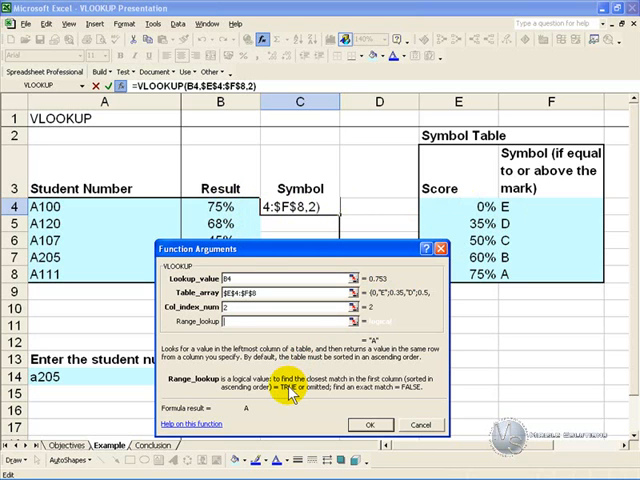
pyautogui.moveTo(265, 324)
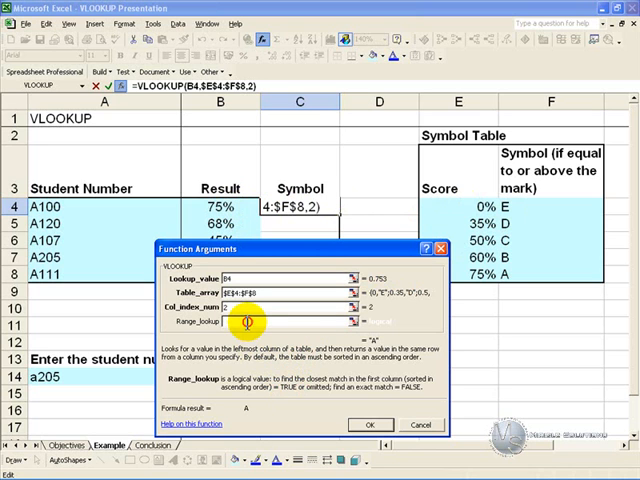
pyautogui.write('tr')
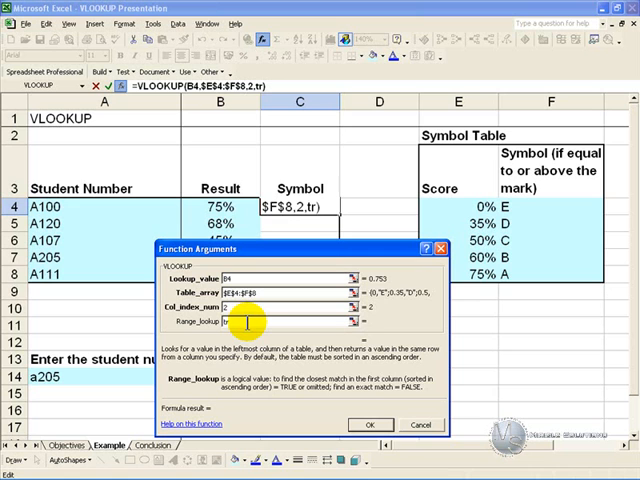
pyautogui.write('rue')
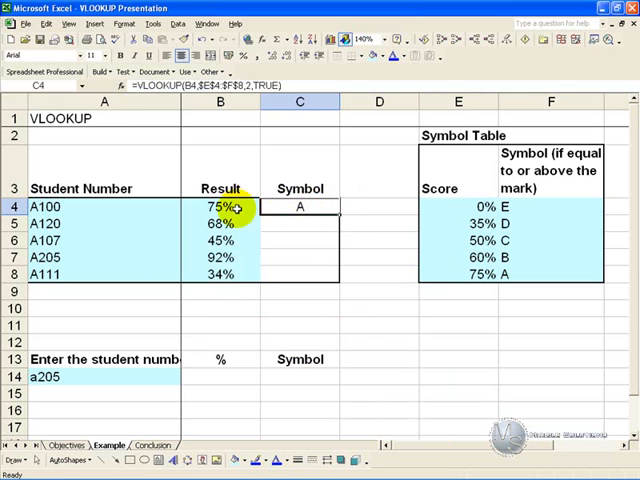
pyautogui.moveTo(453, 206)
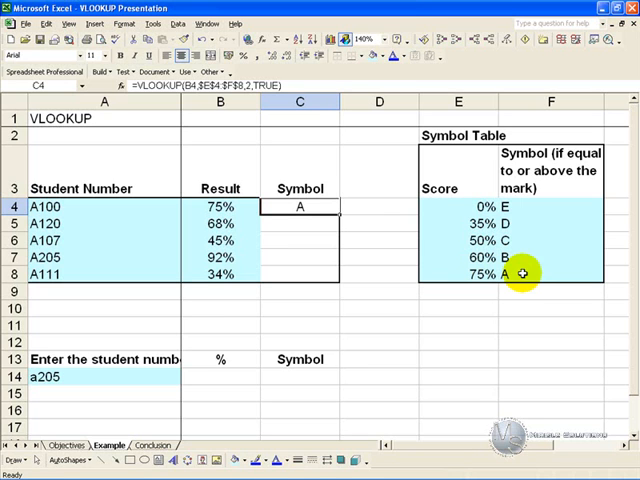
pyautogui.moveTo(376, 227)
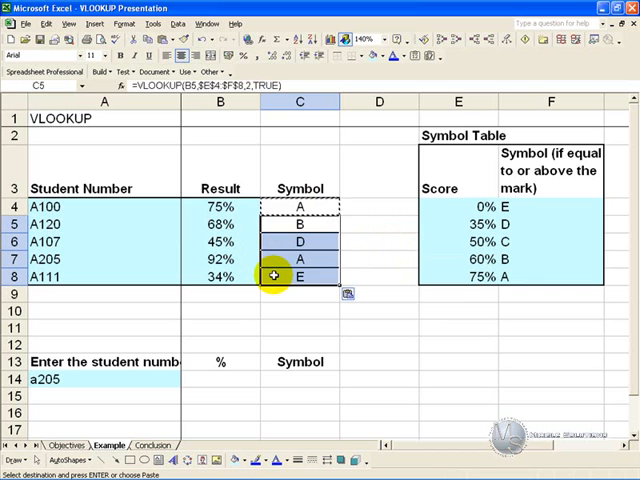
# - Select the query row's % cell B14
pyautogui.click(219, 378)
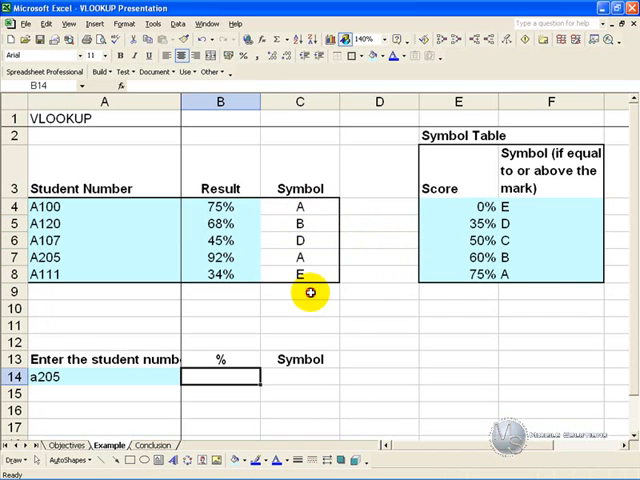
pyautogui.moveTo(301, 232)
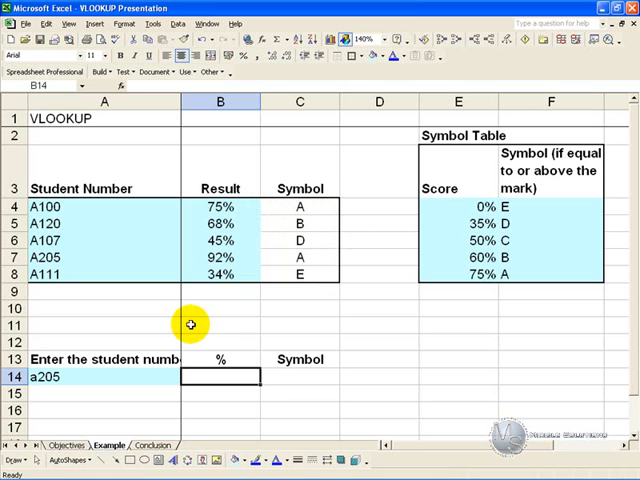
# - Review query cells A14 (a205) and C14, then insert a function into B14
pyautogui.click(95, 377)
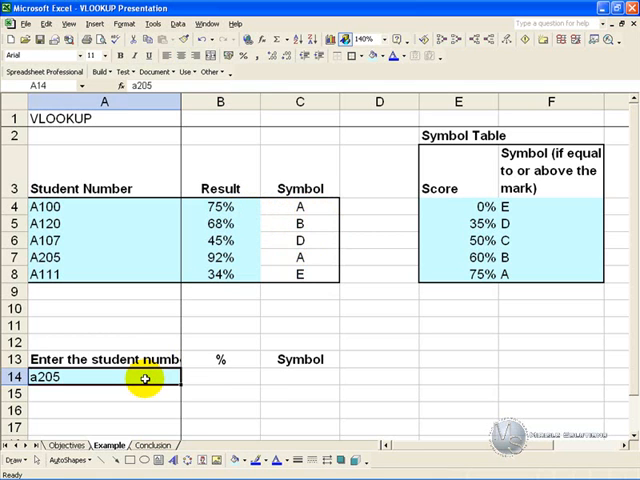
pyautogui.moveTo(83, 282)
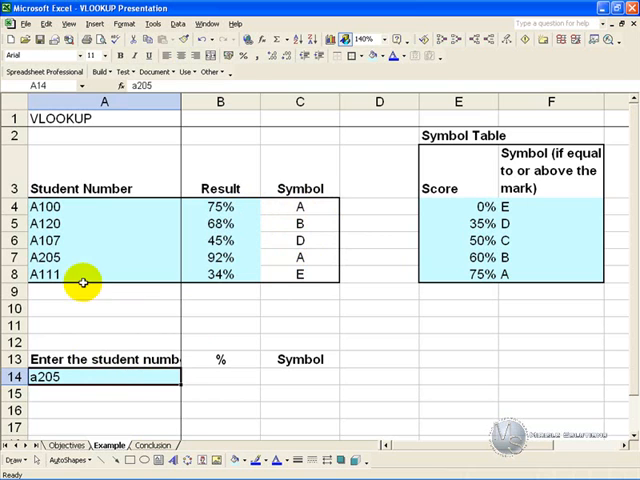
pyautogui.moveTo(206, 369)
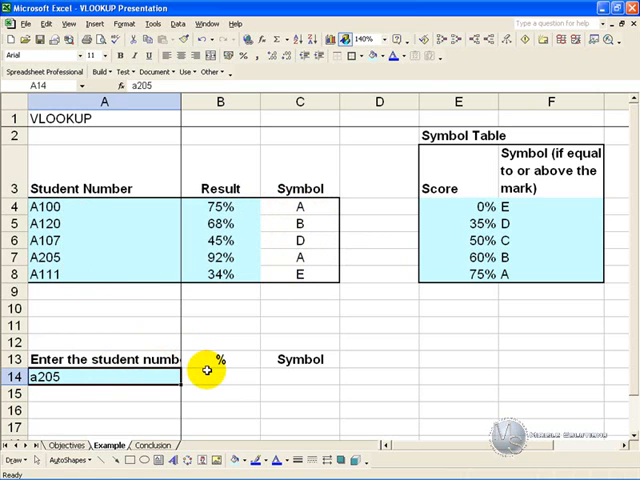
pyautogui.click(299, 378)
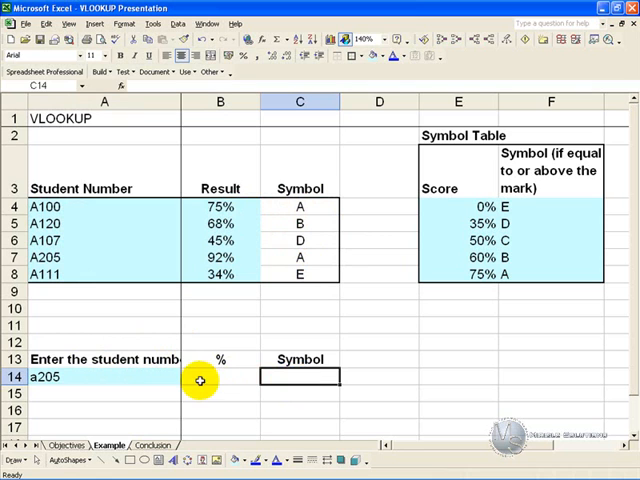
pyautogui.click(104, 377)
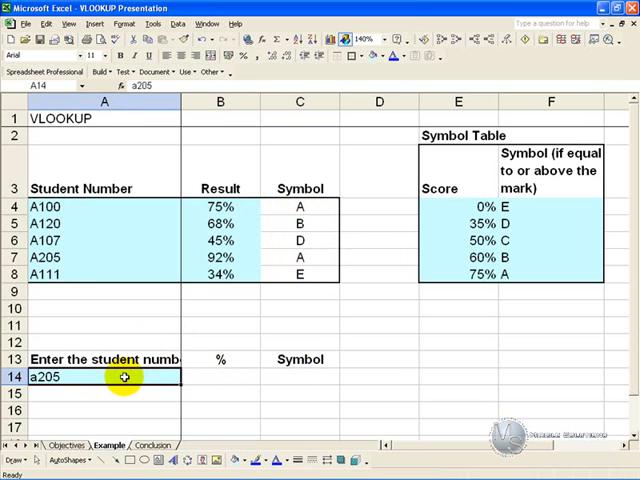
pyautogui.moveTo(93, 225)
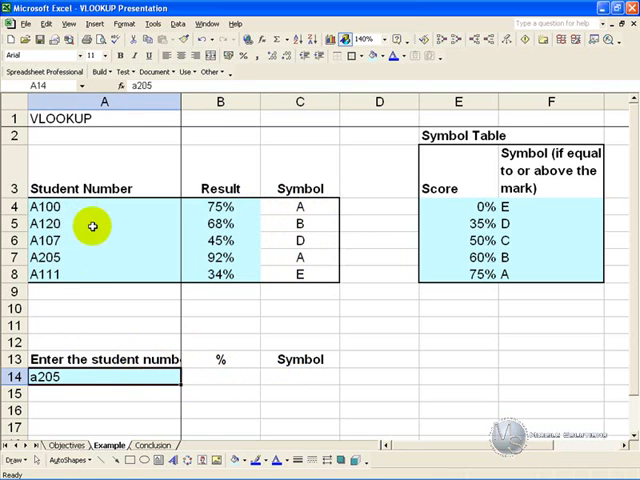
pyautogui.moveTo(75, 265)
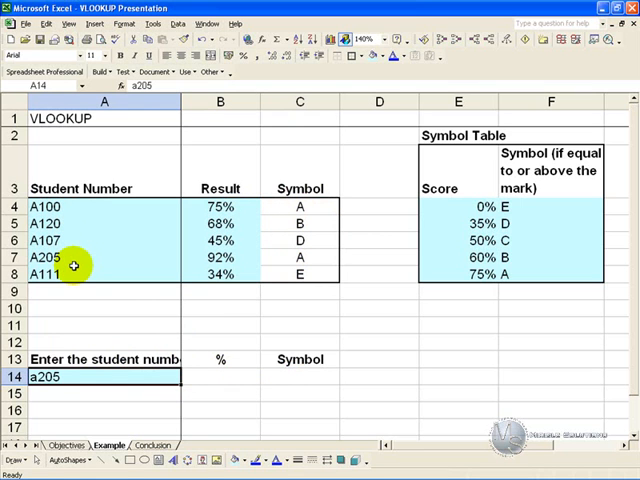
pyautogui.moveTo(80, 325)
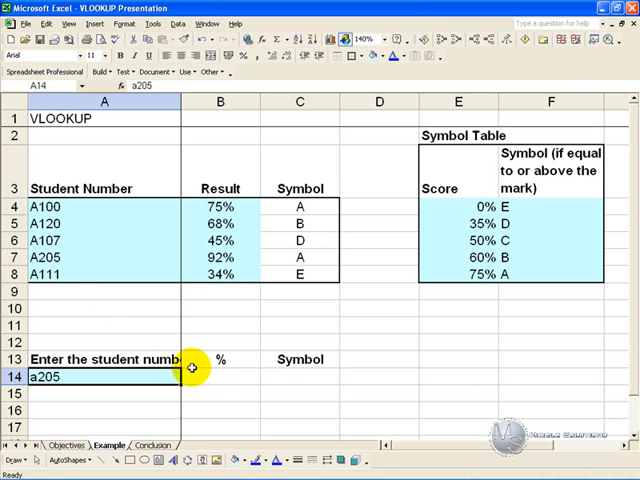
pyautogui.click(219, 377)
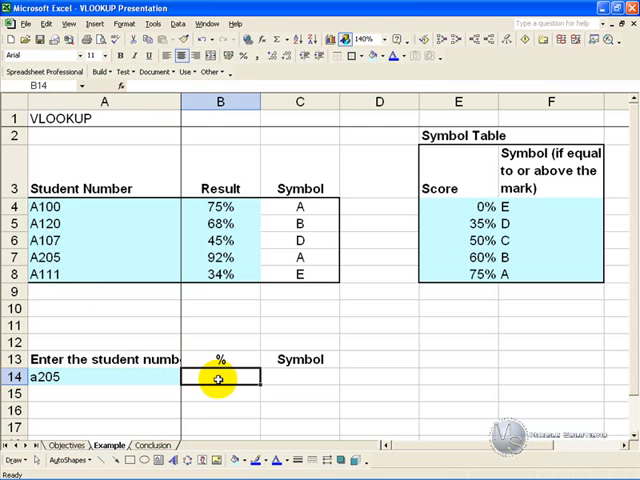
pyautogui.click(255, 39)
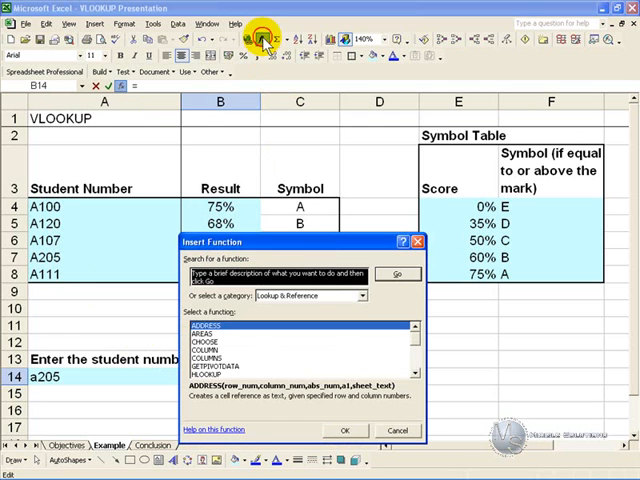
pyautogui.moveTo(433, 353)
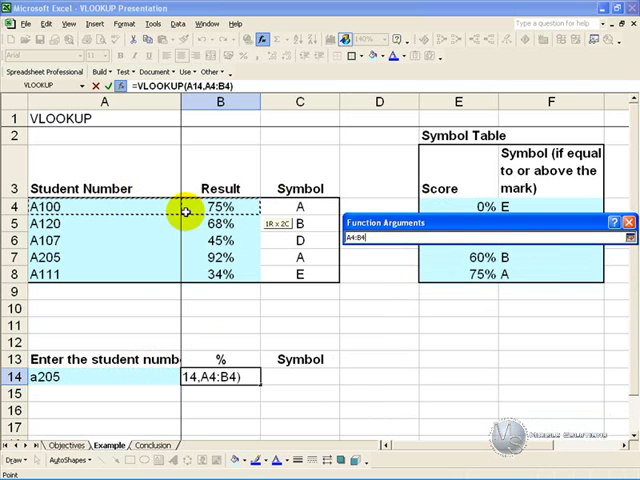
# - Set B14's VLOOKUP to absolute student table range, column 2, FALSE for exact match
pyautogui.moveTo(185, 210); pyautogui.dragTo(277, 242)
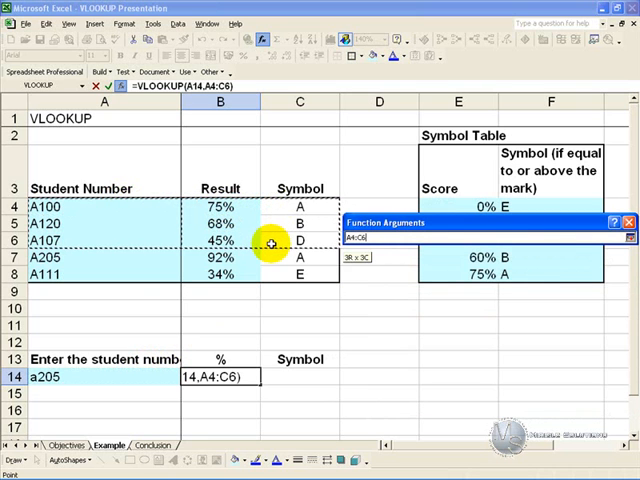
pyautogui.moveTo(270, 242); pyautogui.dragTo(270, 270)
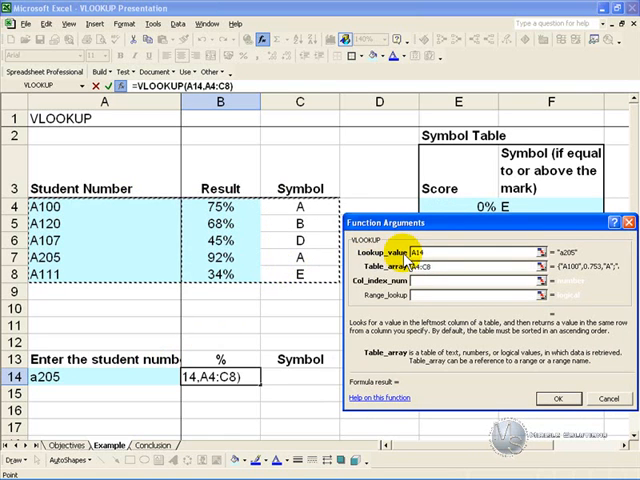
pyautogui.press('F4')
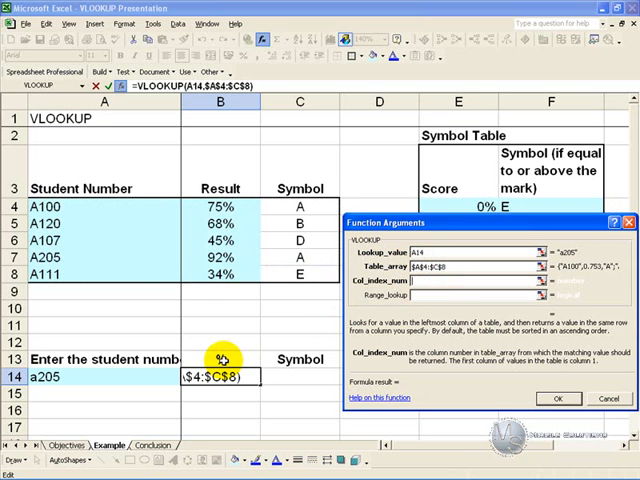
pyautogui.moveTo(133, 271)
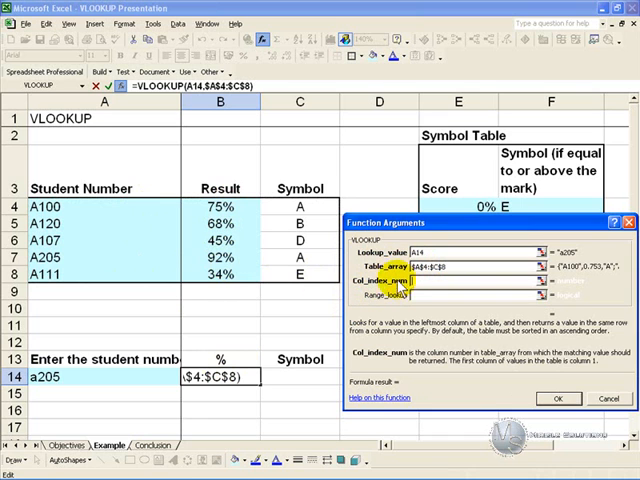
pyautogui.write('2')
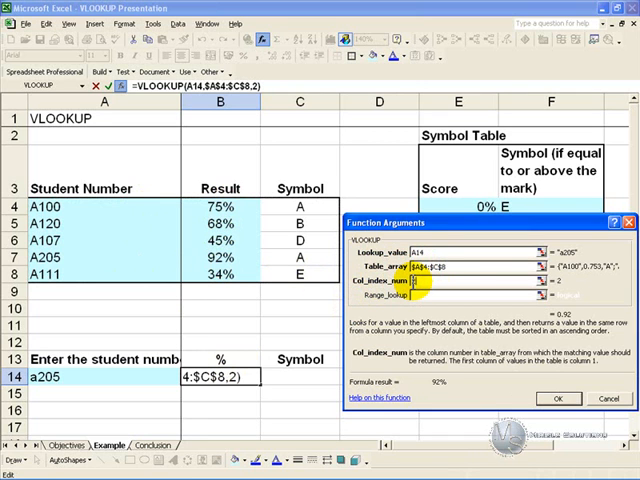
pyautogui.click(415, 299)
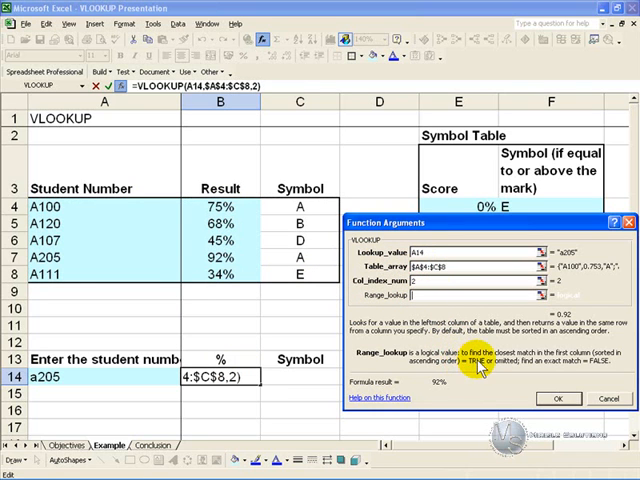
pyautogui.moveTo(495, 375)
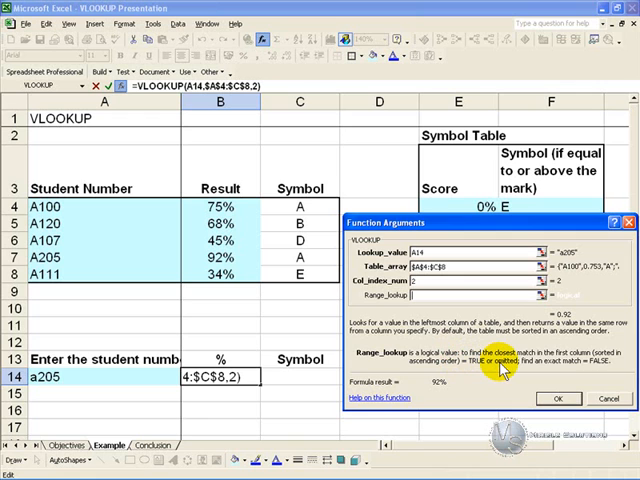
pyautogui.moveTo(262, 278)
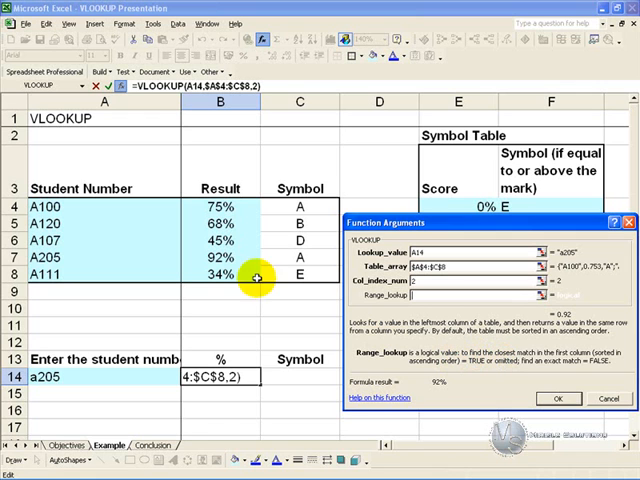
pyautogui.moveTo(40, 240)
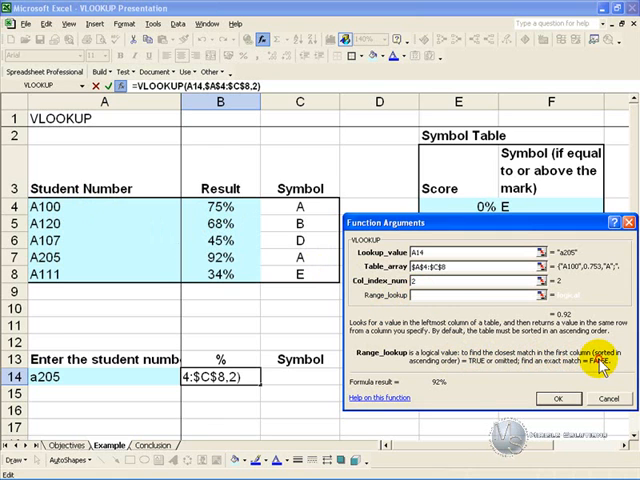
pyautogui.write('false')
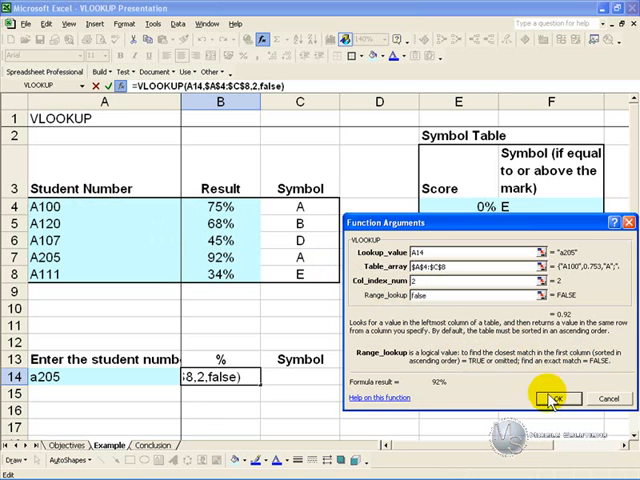
pyautogui.click(558, 399)
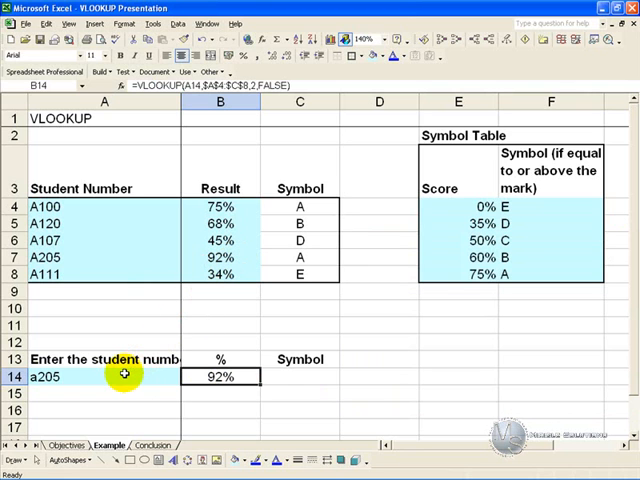
# - Change the queried student number in A14 to a120, then select C14
pyautogui.click(104, 377)
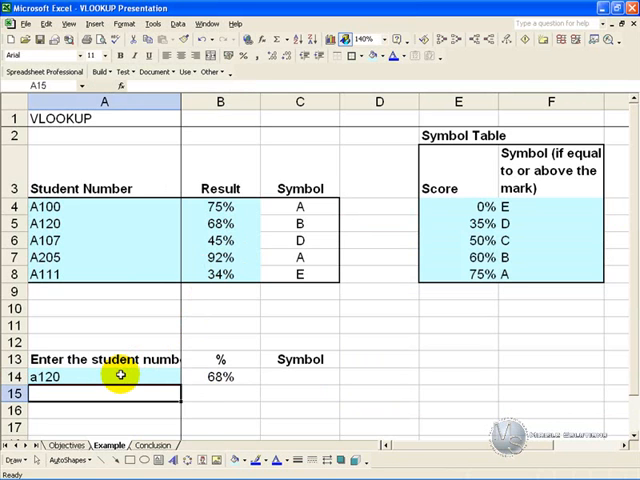
pyautogui.moveTo(225, 238)
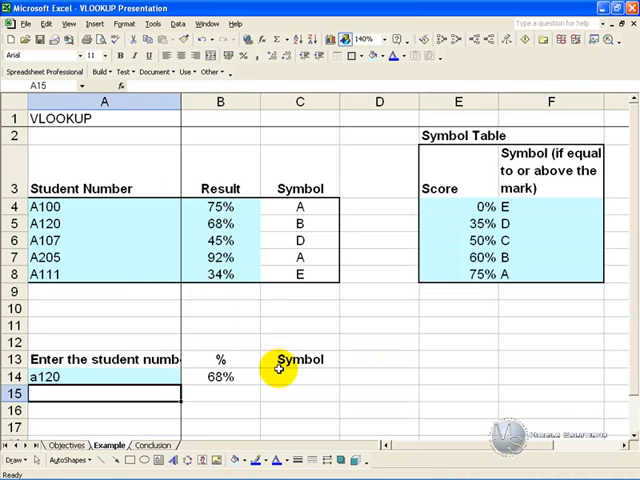
pyautogui.click(299, 377)
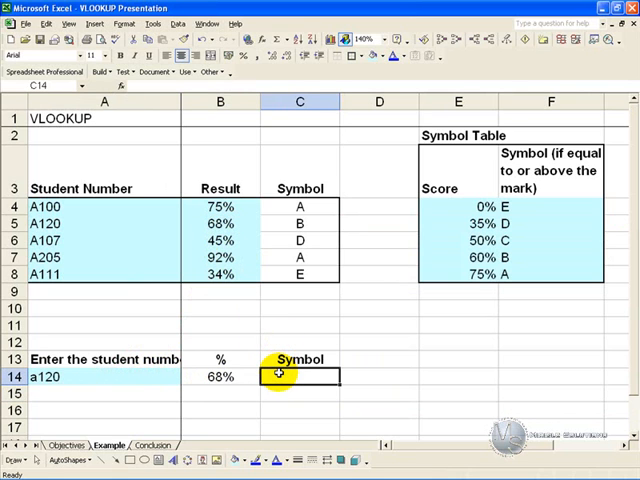
# - Insert a VLOOKUP in C14 using A14, $A$4:$C$8, column 3 and FALSE
pyautogui.click(255, 39)
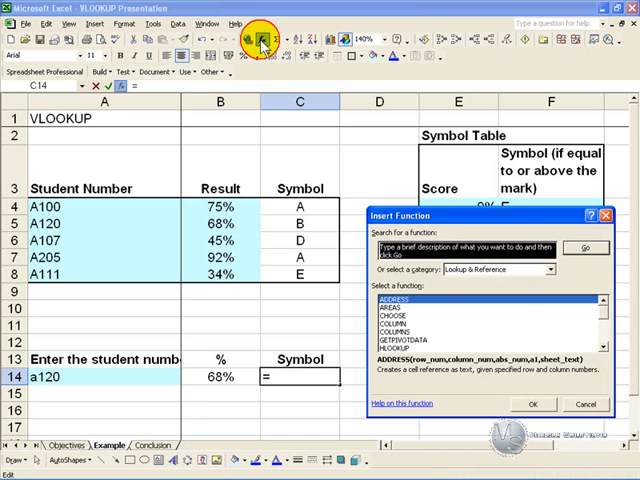
pyautogui.moveTo(535, 318)
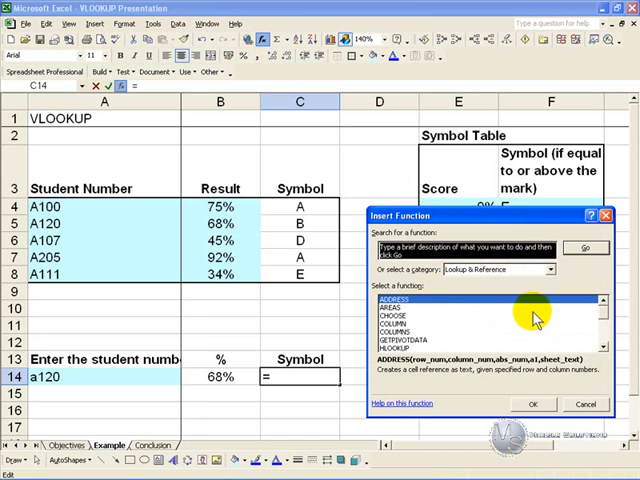
pyautogui.scroll(-3)
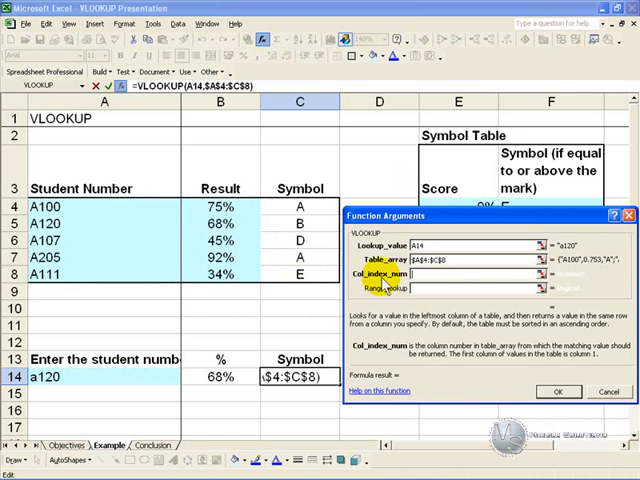
pyautogui.moveTo(158, 262)
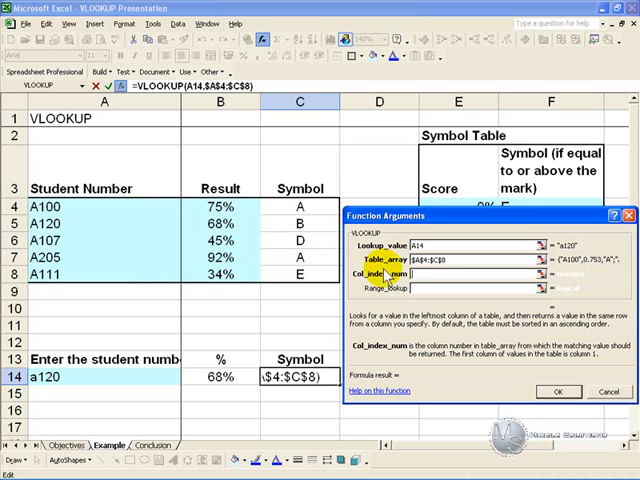
pyautogui.write('3')
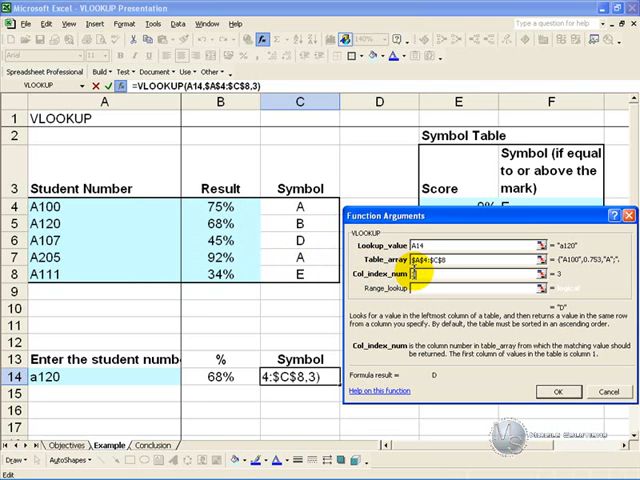
pyautogui.click(430, 288)
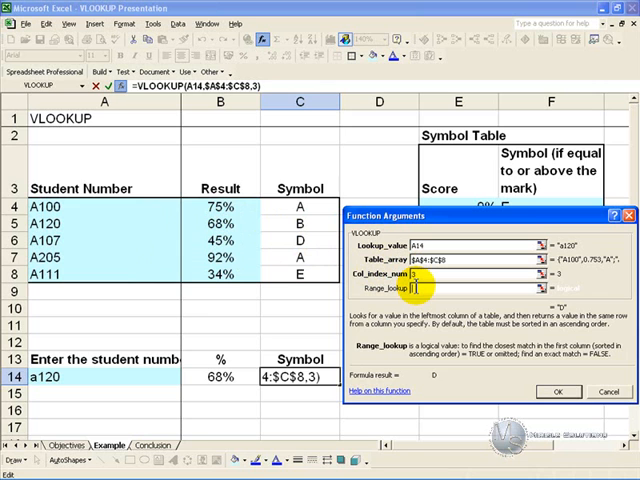
pyautogui.write('false')
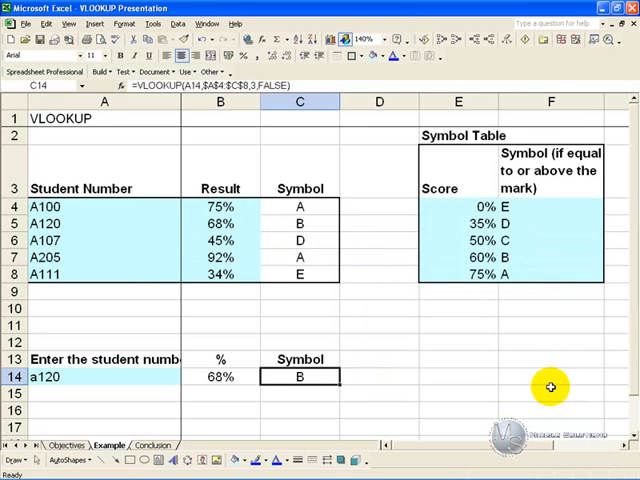
pyautogui.moveTo(207, 240)
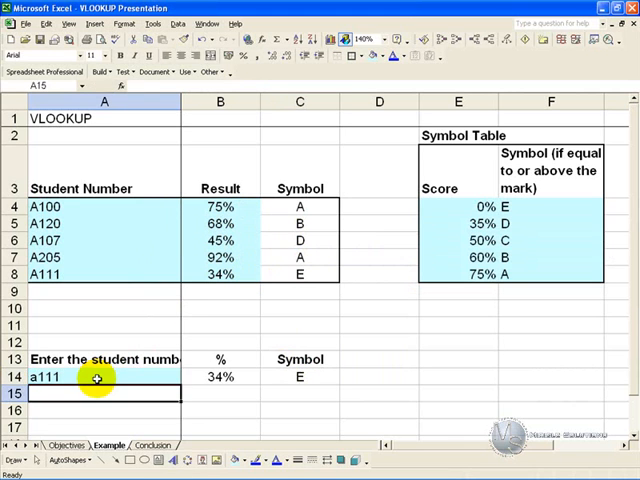
pyautogui.moveTo(262, 275)
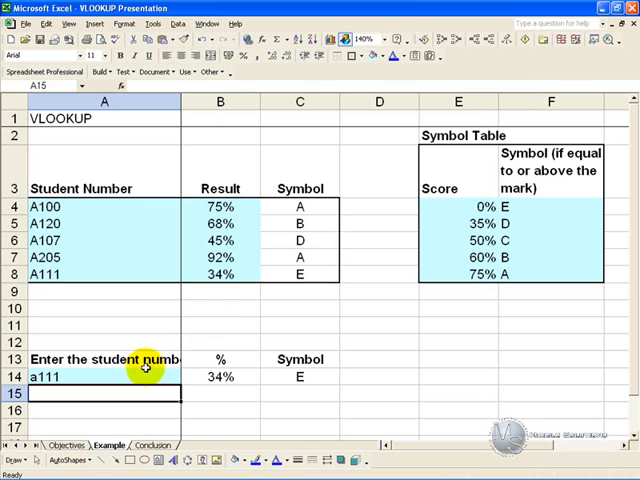
# - Enter the unlisted student number a101 in A14, producing #N/A results
pyautogui.click(104, 376)
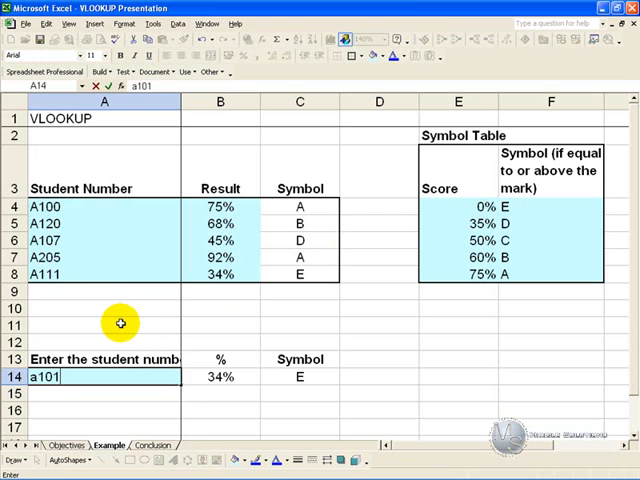
pyautogui.press('Return')
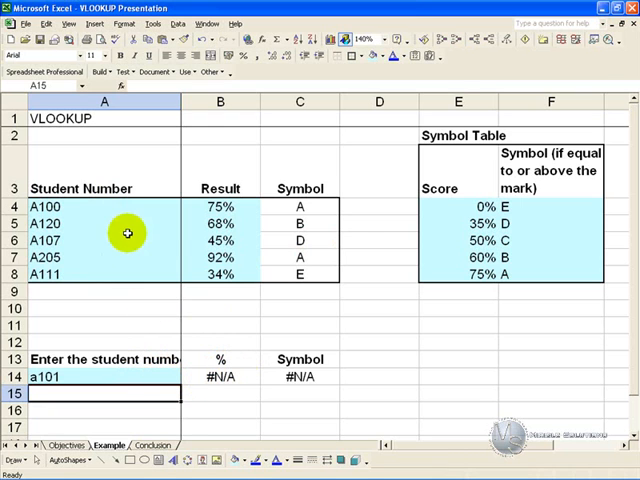
pyautogui.moveTo(196, 360)
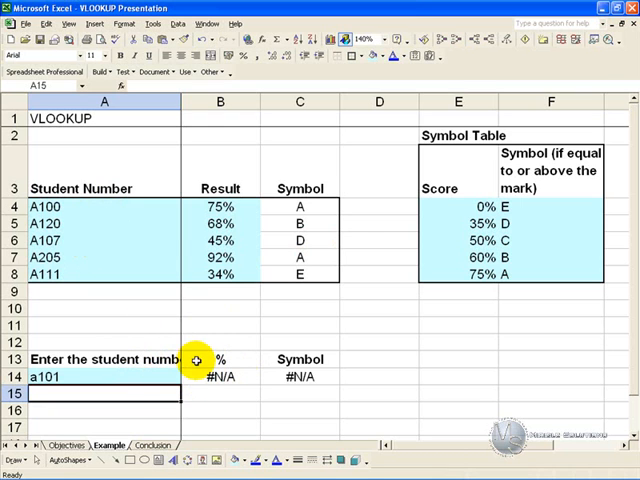
pyautogui.moveTo(295, 377)
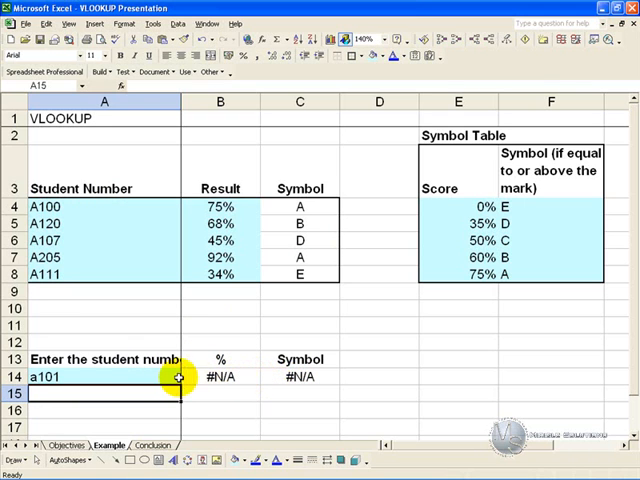
pyautogui.click(103, 377)
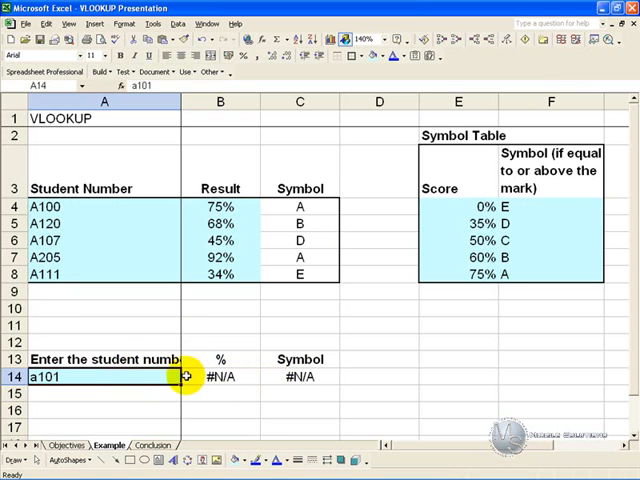